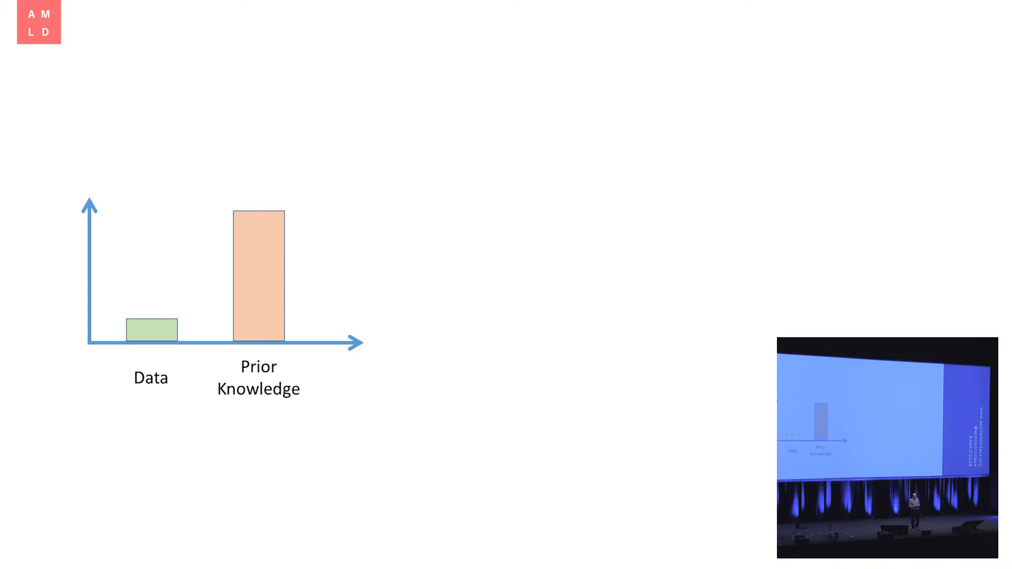
key(Right)
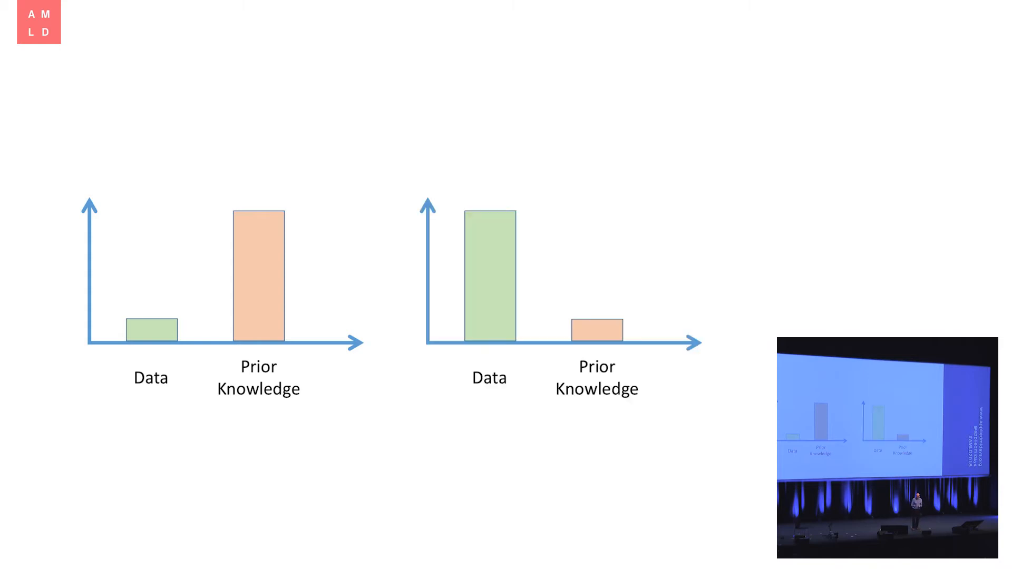